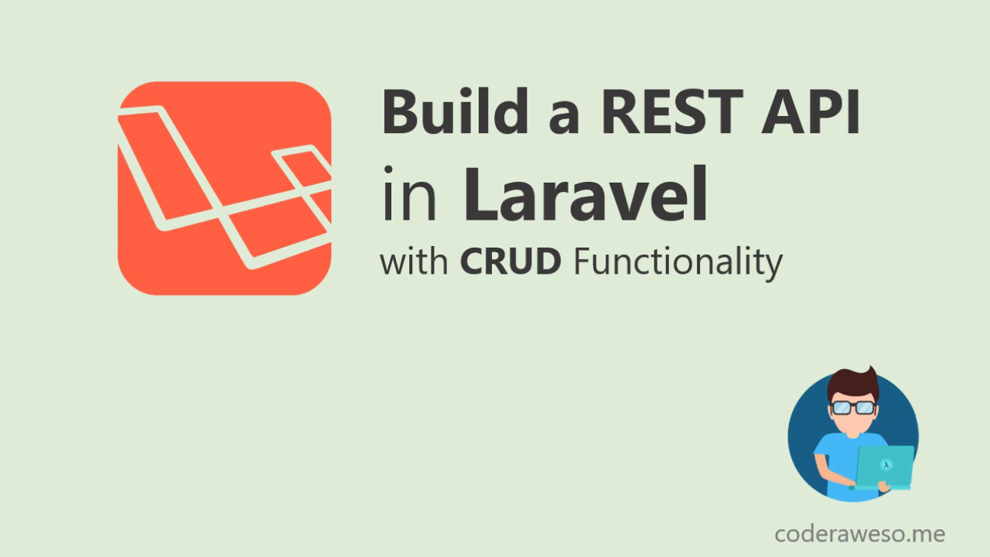
mouse_move(674, 91)
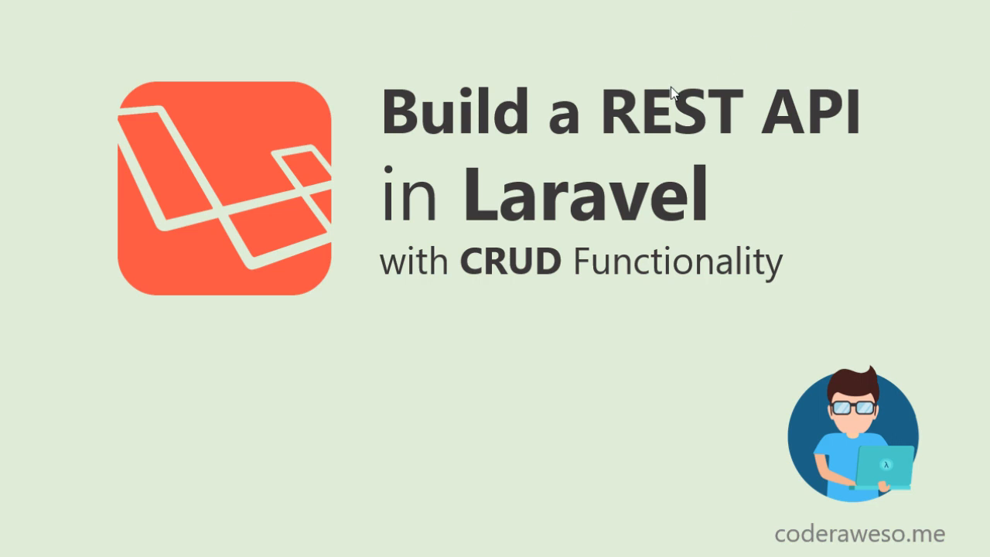